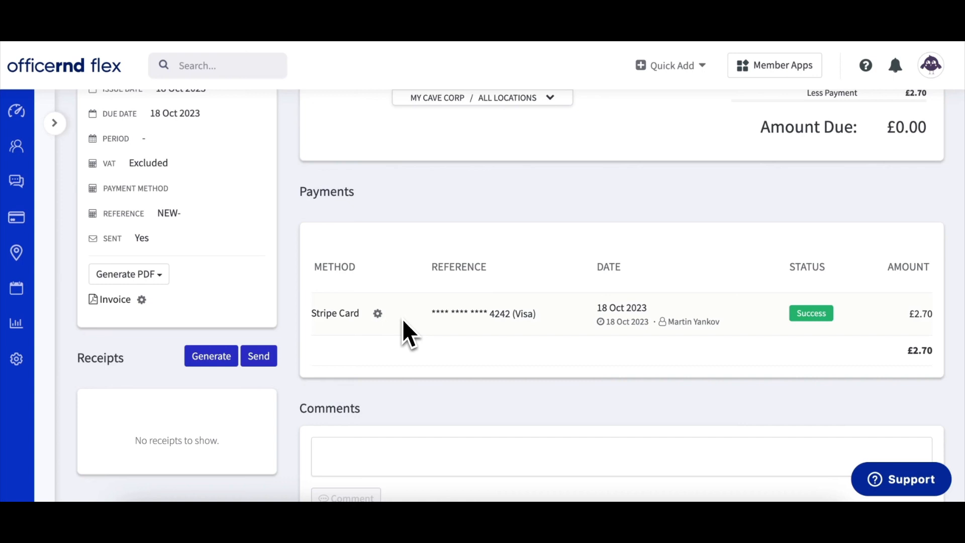
{"action": "mouse_move", "coordinate": [378, 313]}
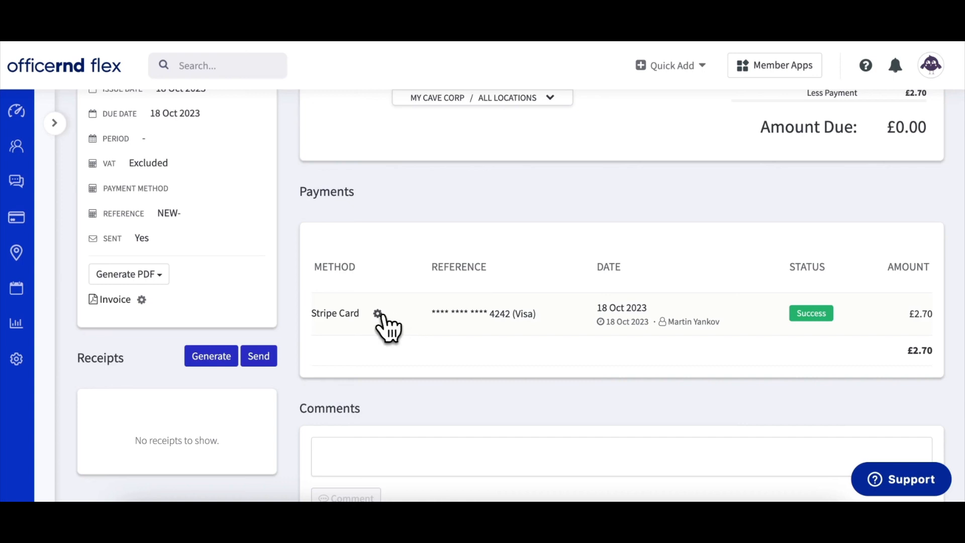
Refund the £2.70 Stripe card payment on INV-1978 and dismiss the success message
{"action": "left_click", "coordinate": [376, 314]}
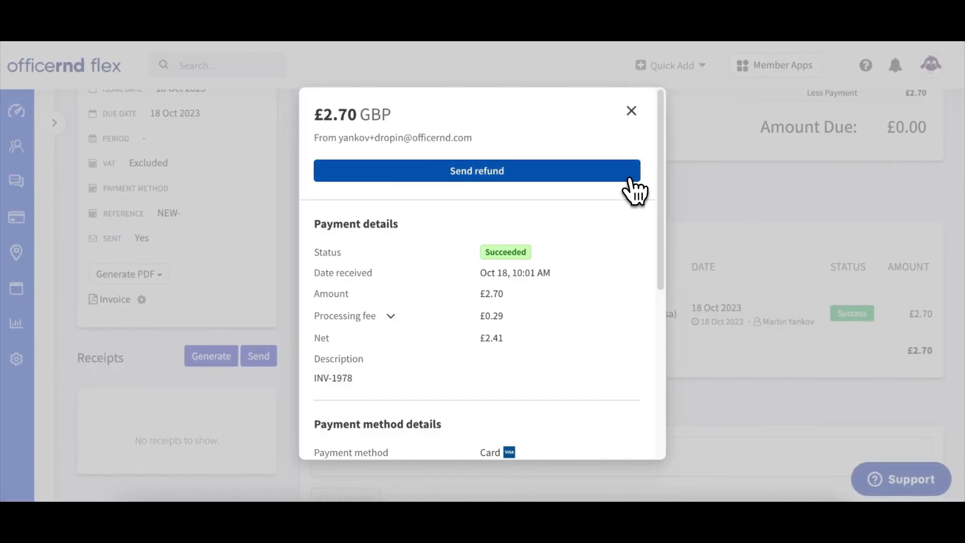
{"action": "left_click", "coordinate": [476, 171]}
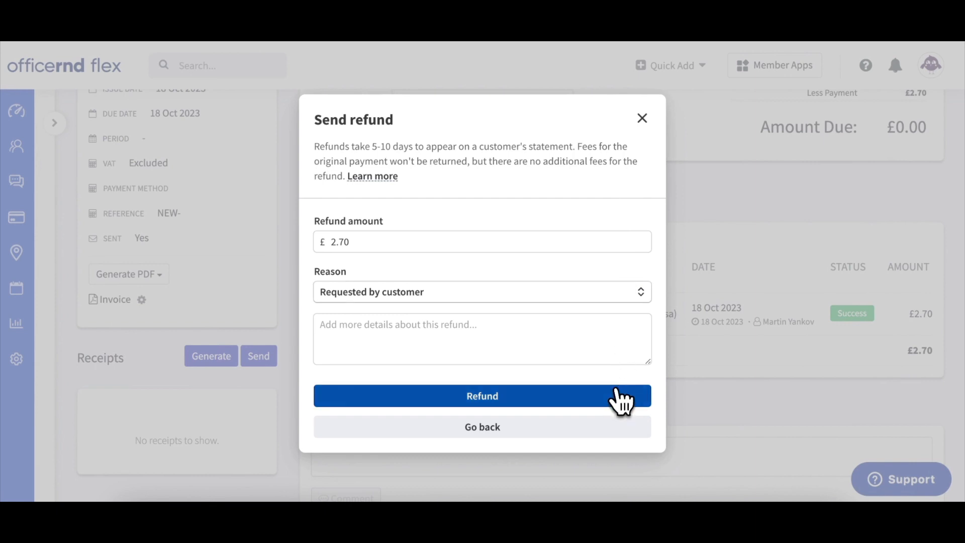
{"action": "left_click", "coordinate": [481, 396]}
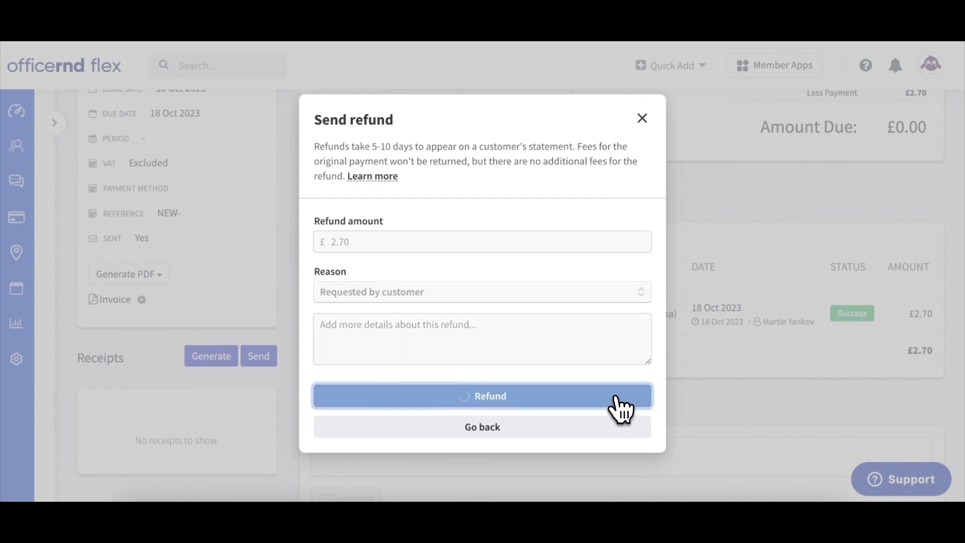
{"action": "left_click", "coordinate": [481, 396]}
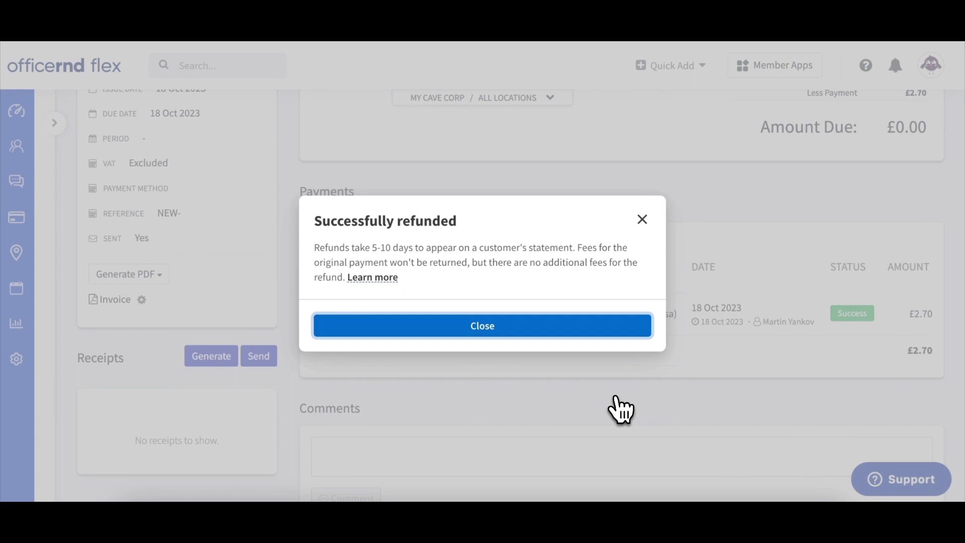
{"action": "mouse_move", "coordinate": [620, 409]}
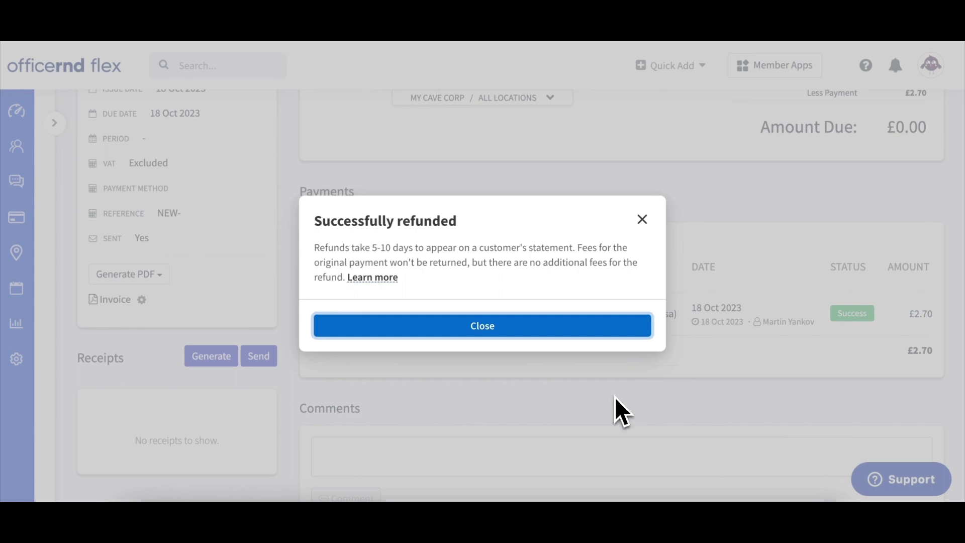
{"action": "left_click", "coordinate": [481, 325]}
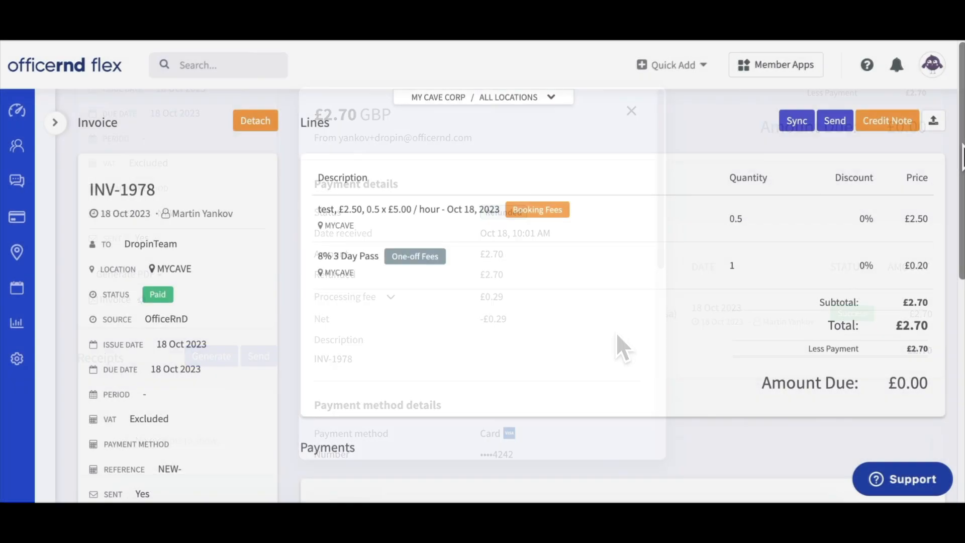
View the card payment's details down to the payment method (card ending 4242 and expiry)
{"action": "left_click", "coordinate": [631, 110]}
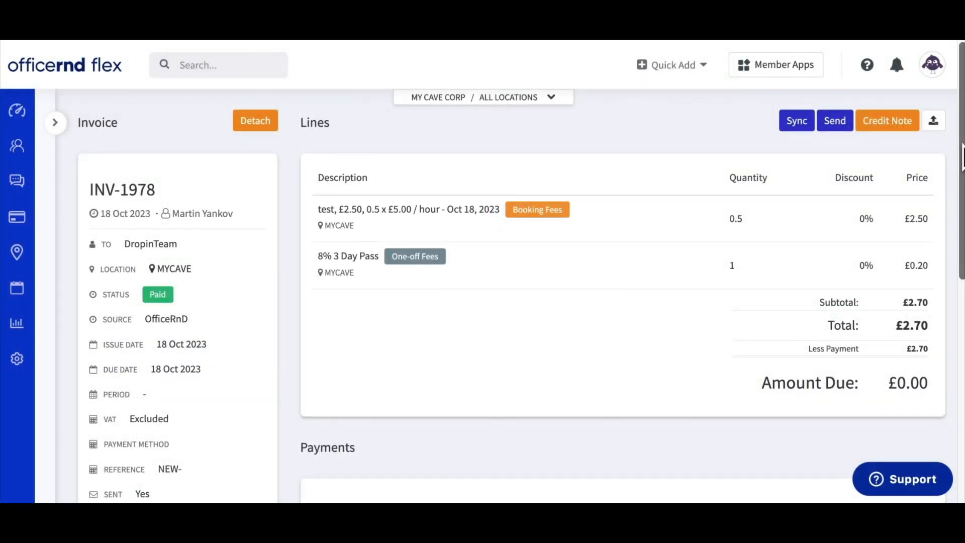
{"action": "scroll", "scroll_direction": "down", "scroll_amount": 3}
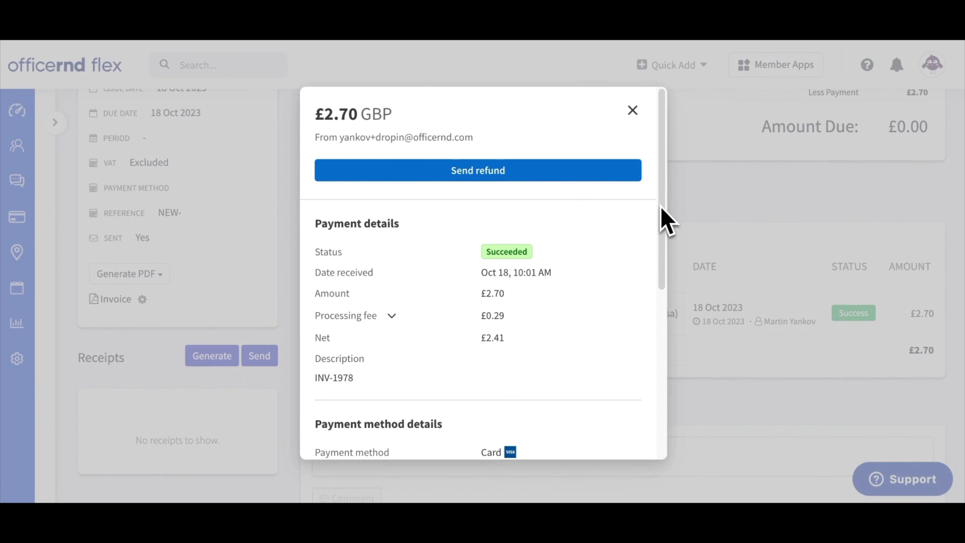
{"action": "scroll", "scroll_direction": "down", "scroll_amount": 3}
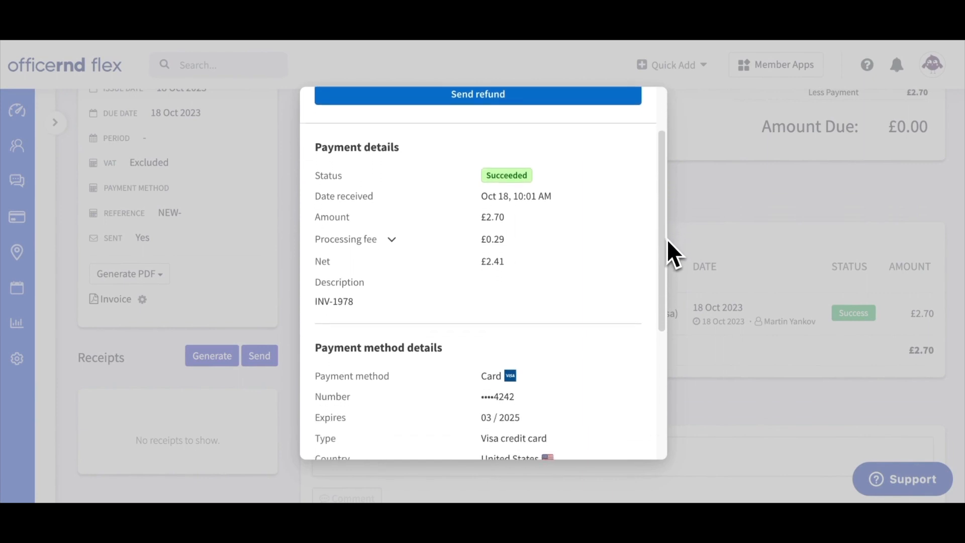
{"action": "scroll", "scroll_direction": "down", "scroll_amount": 3}
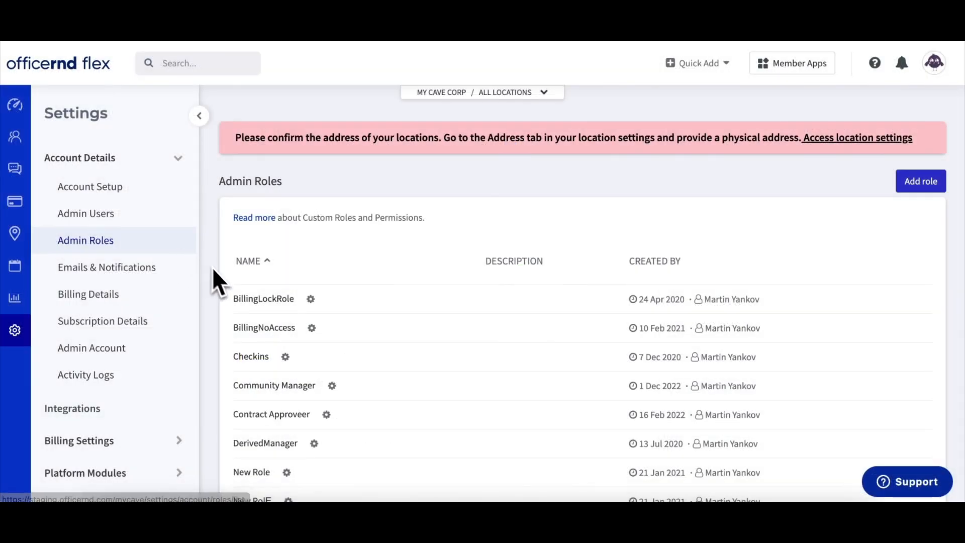
Uncheck Refund Charge in the Community Manager role's Billing charges, leaving only Fail Charge
{"action": "left_click", "coordinate": [273, 385]}
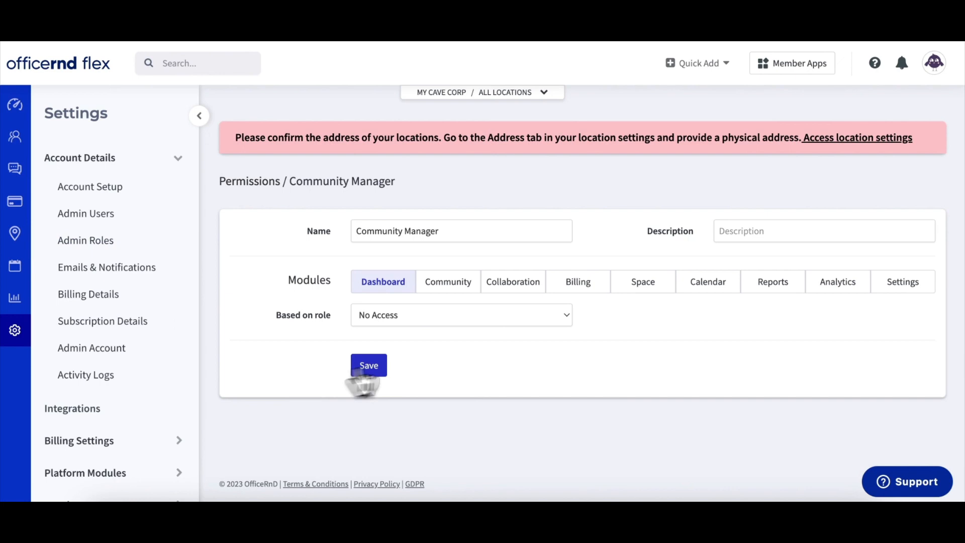
{"action": "left_click", "coordinate": [576, 282]}
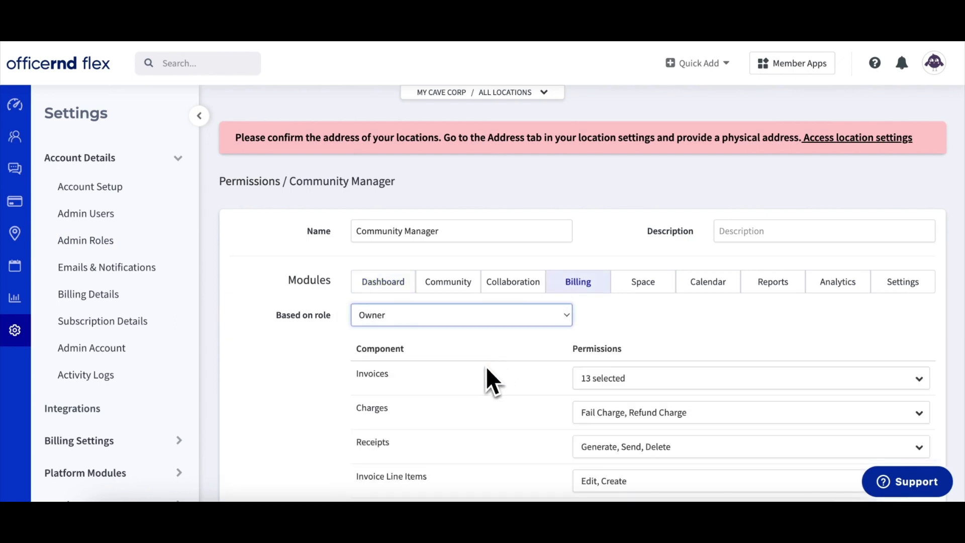
{"action": "scroll", "scroll_direction": "down", "scroll_amount": 3}
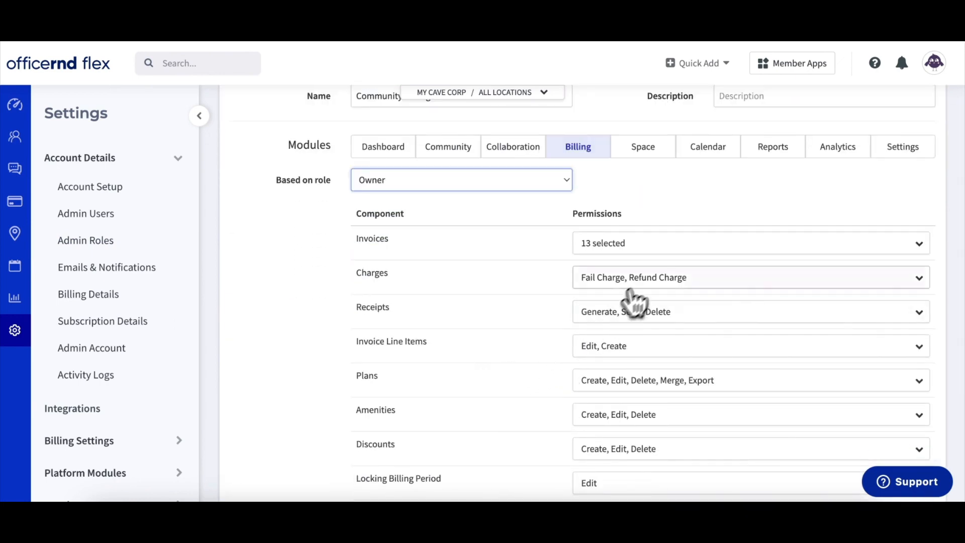
{"action": "left_click", "coordinate": [750, 277]}
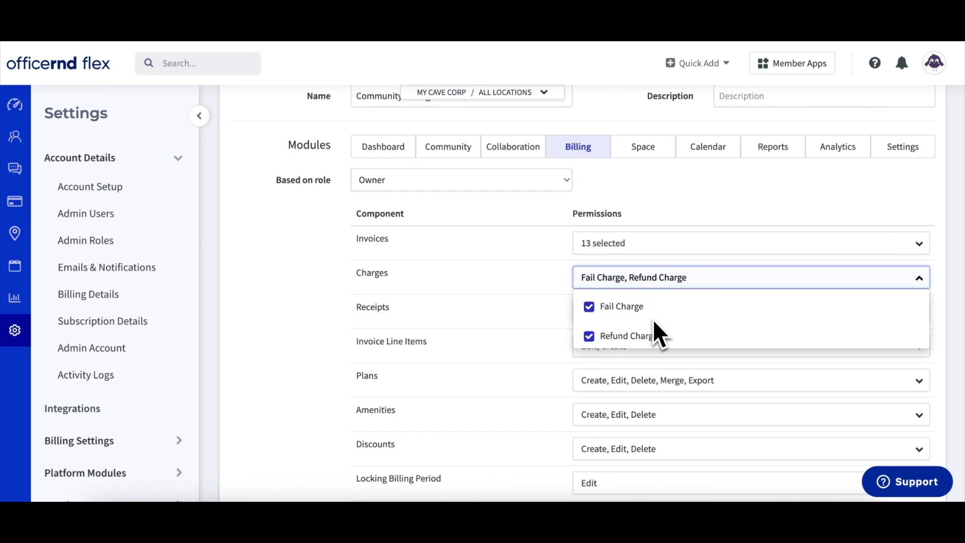
{"action": "left_click", "coordinate": [589, 336]}
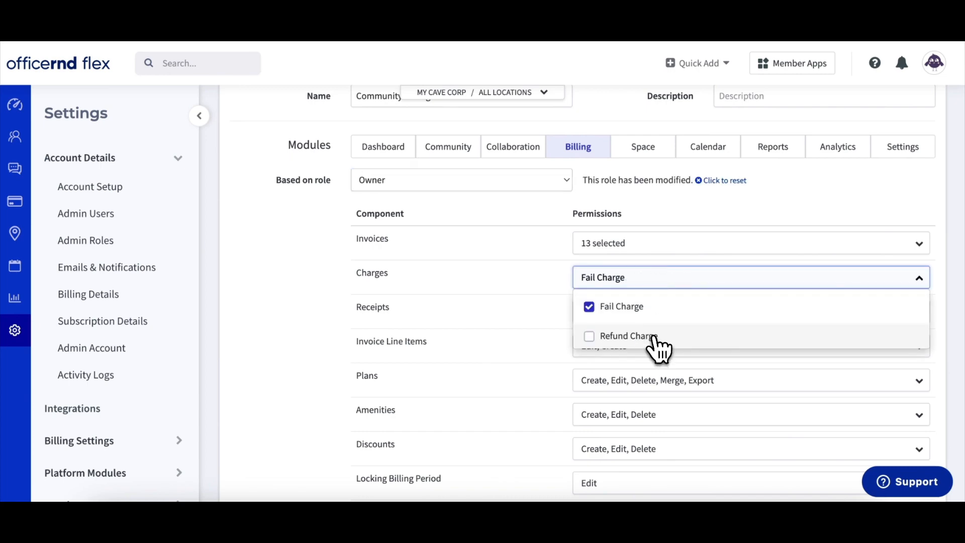